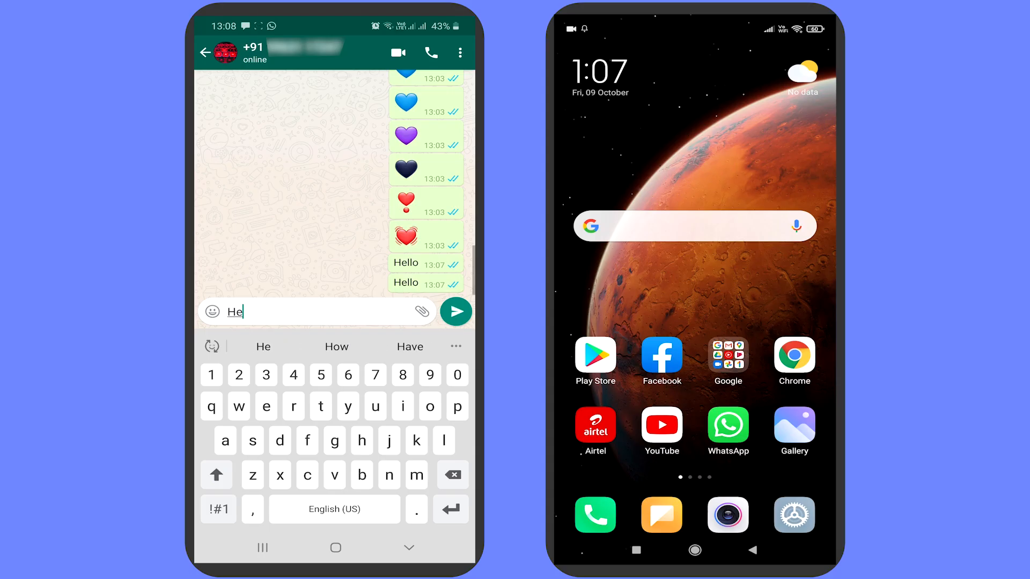
pyautogui.write('There is a sec')
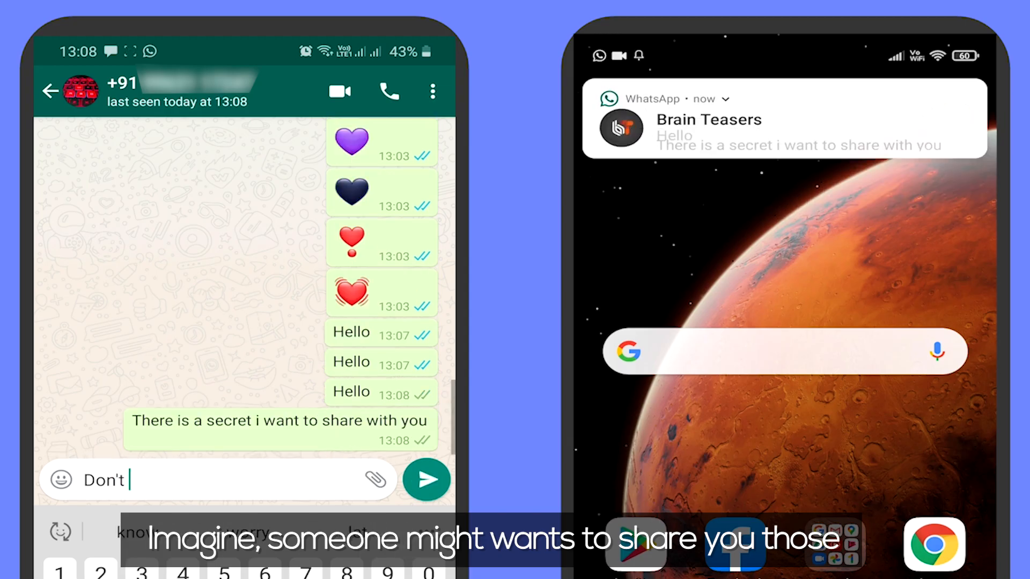
pyautogui.click(425, 480)
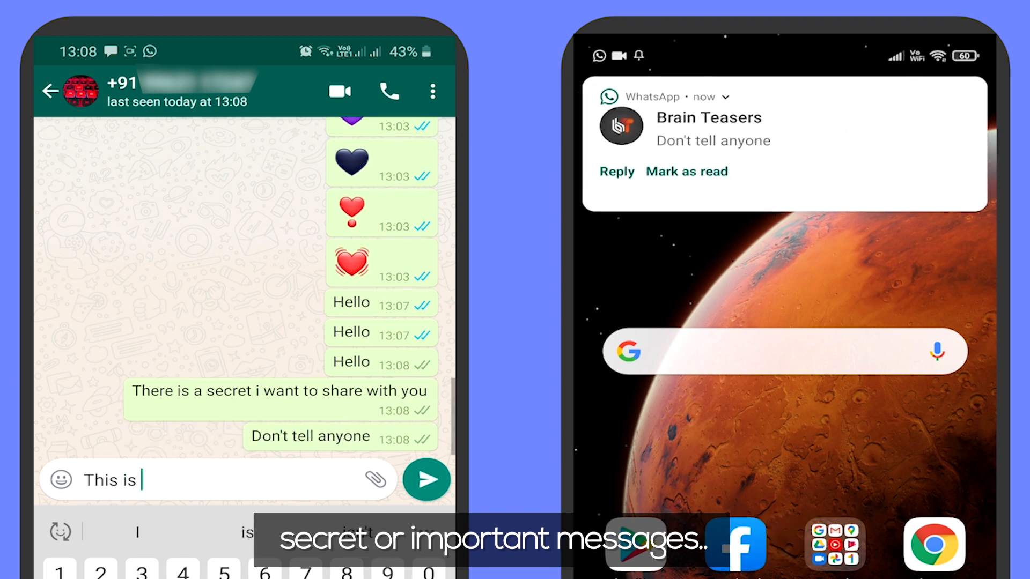
pyautogui.write('the code: C')
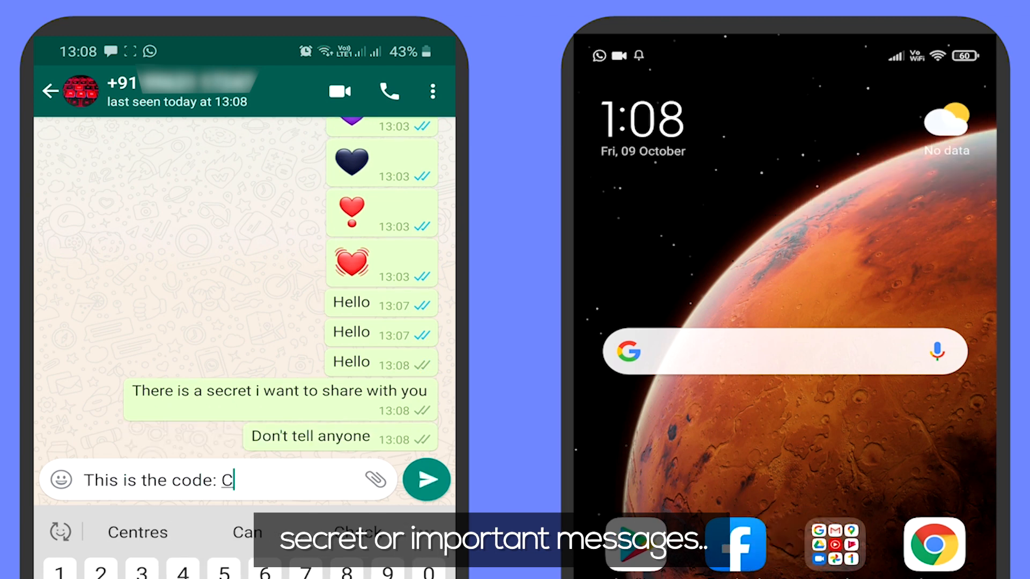
pyautogui.click(425, 480)
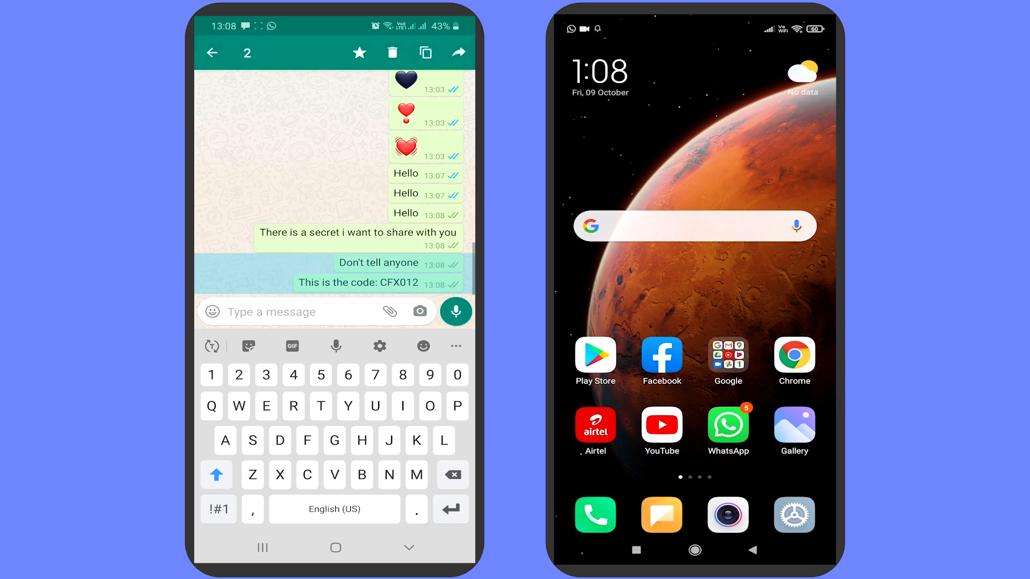
# Delete the six selected messages for everyone, then head to Google Play
pyautogui.click(392, 53)
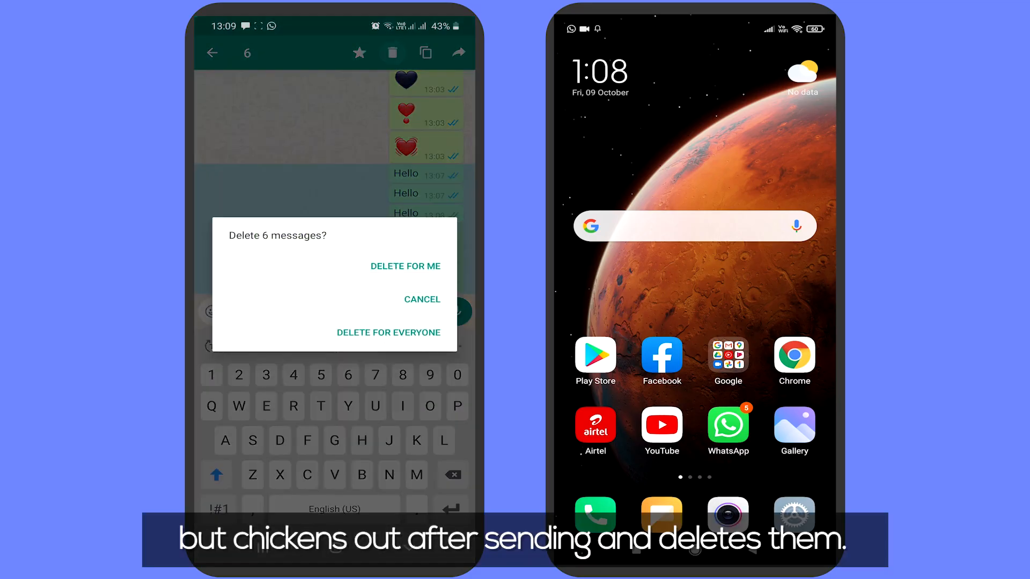
pyautogui.click(387, 332)
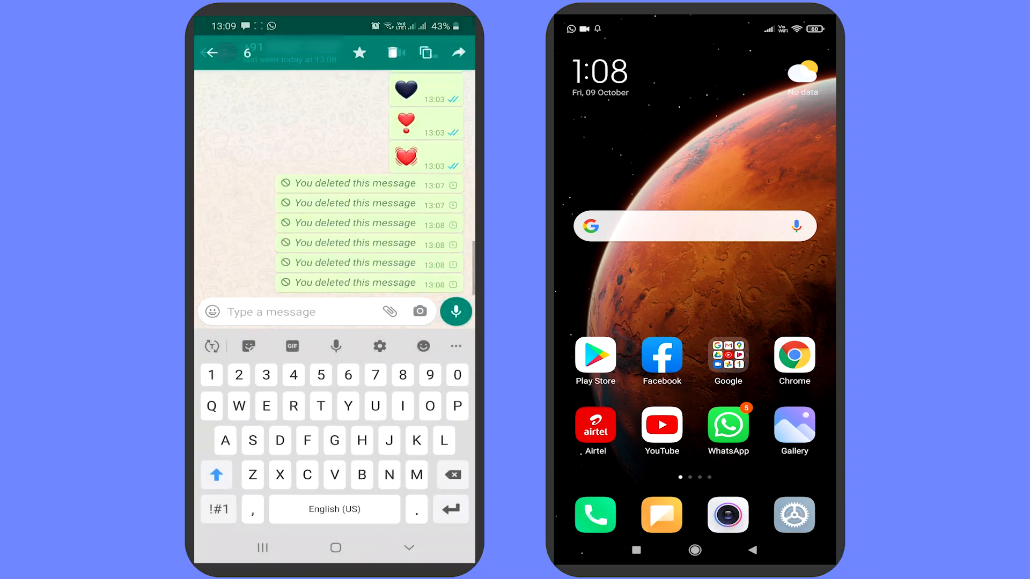
pyautogui.click(727, 424)
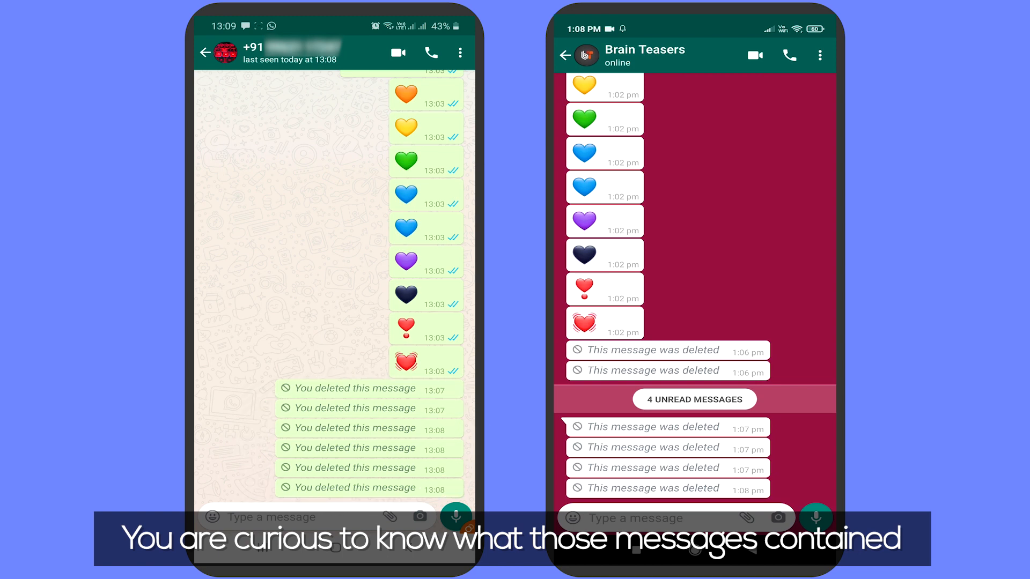
pyautogui.click(565, 55)
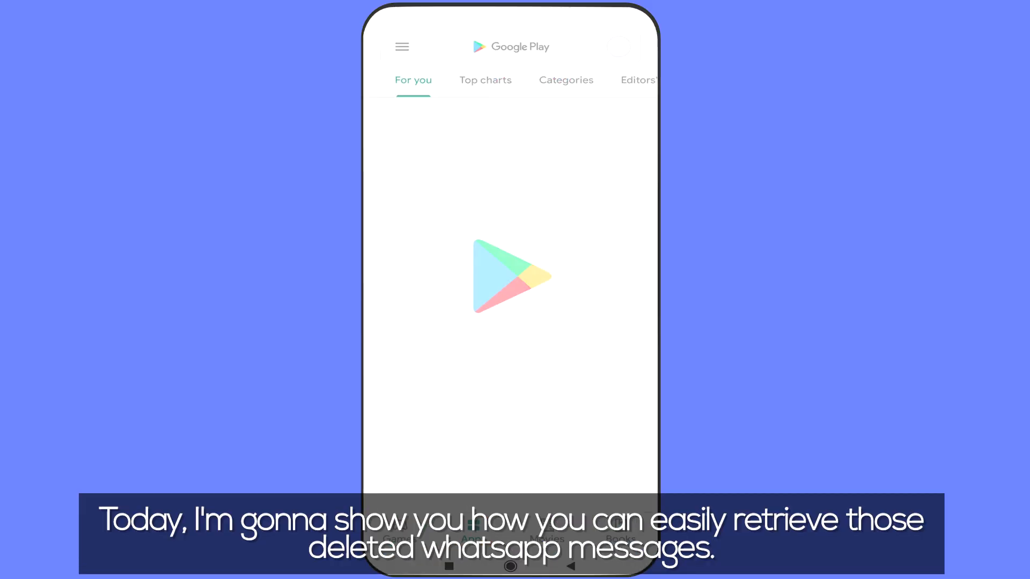
# Search 'notisave' in Play Store and install the Notisave app
pyautogui.write('notisav')
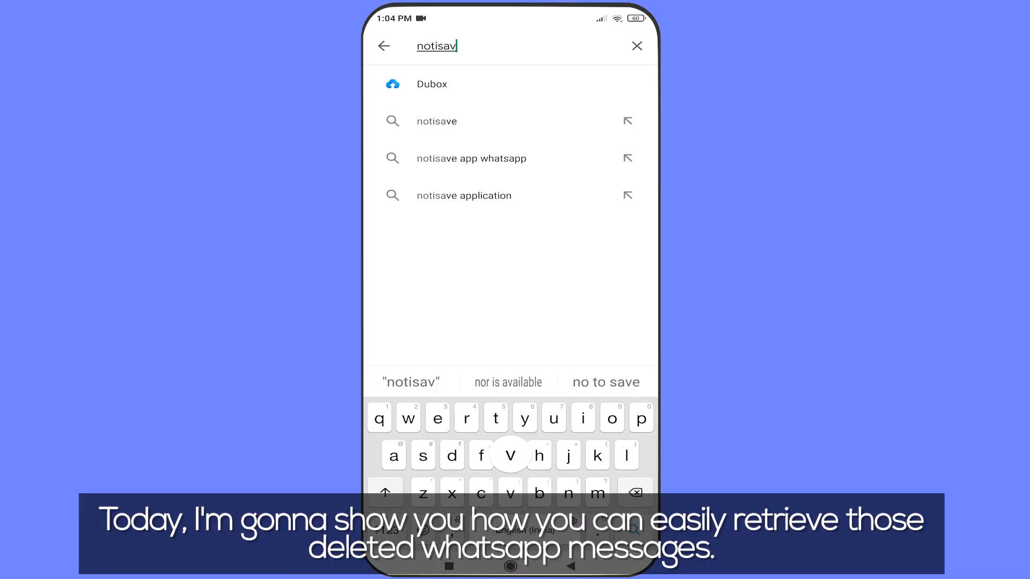
pyautogui.click(435, 121)
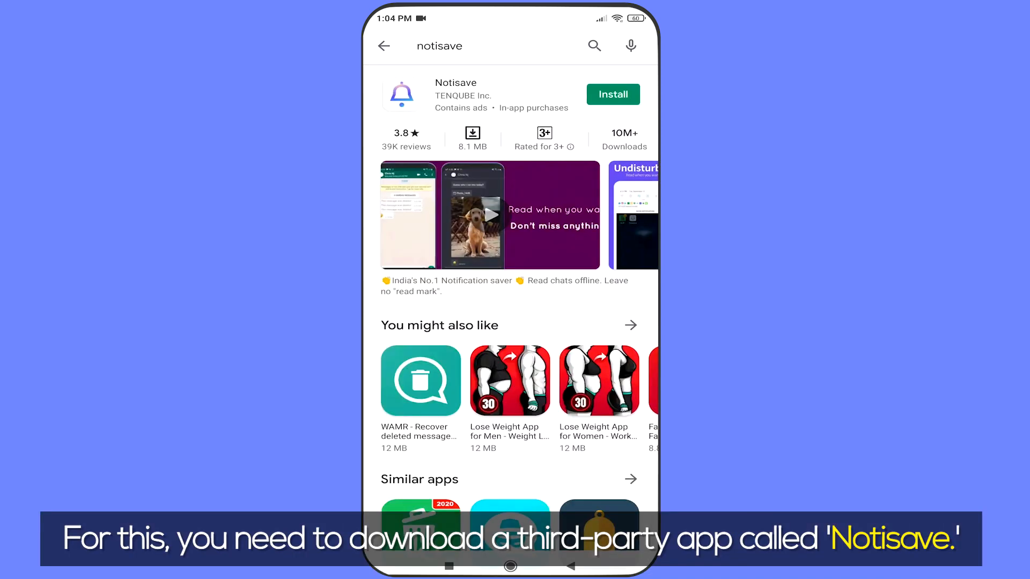
pyautogui.click(612, 94)
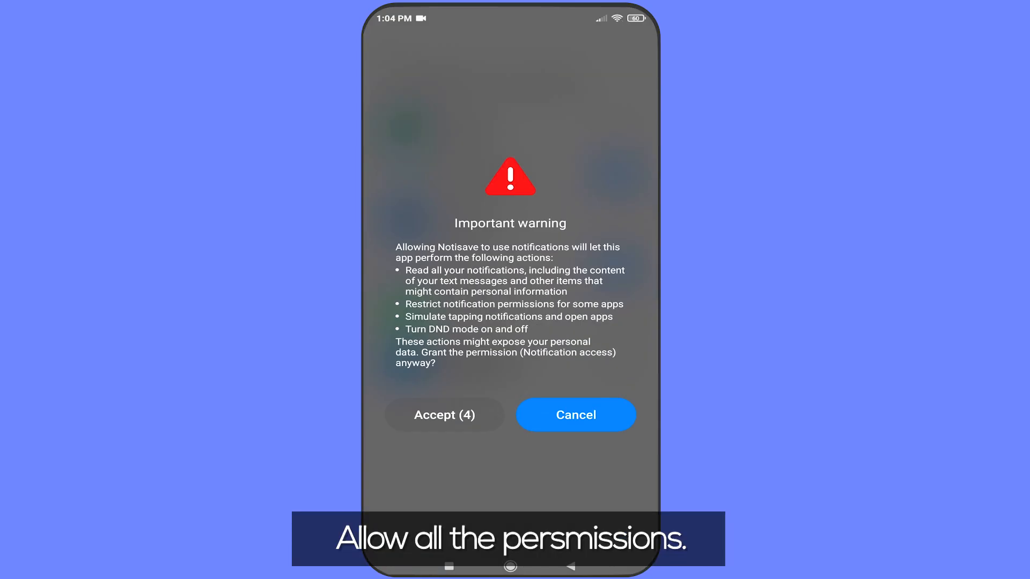
# Accept Notisave's notification access and continue past the battery saver tip
pyautogui.click(445, 414)
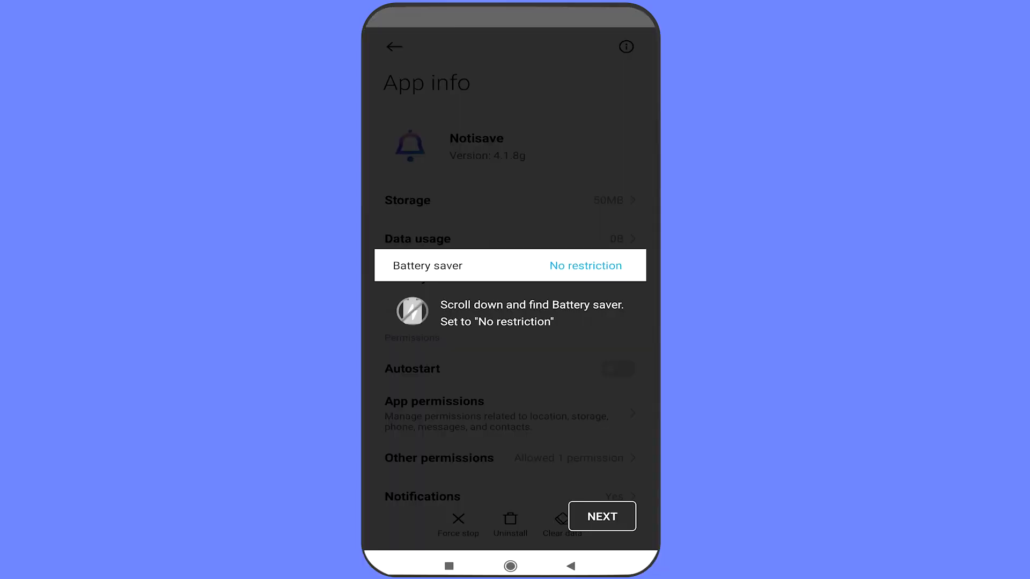
pyautogui.click(602, 516)
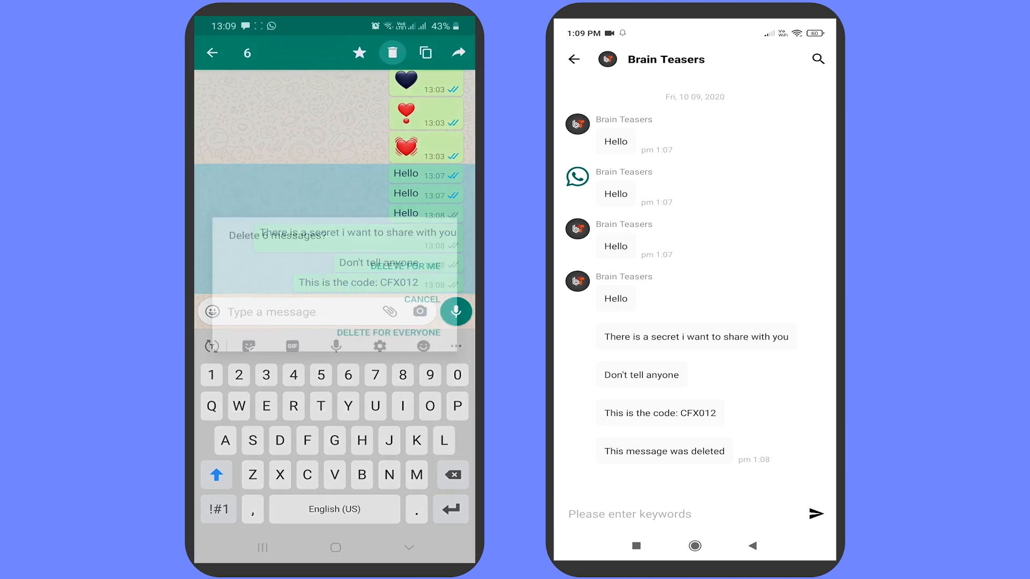
# View another saved conversation with the long article and Messenger room link
pyautogui.click(387, 332)
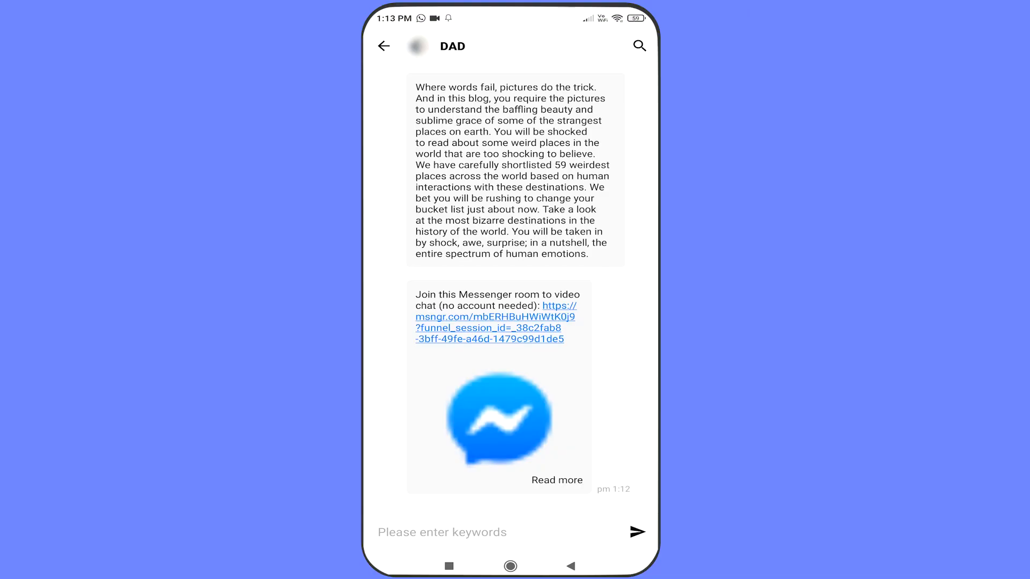
# Export the DAD chat as a WhatsApp text file and save it to Google Drive
pyautogui.click(384, 46)
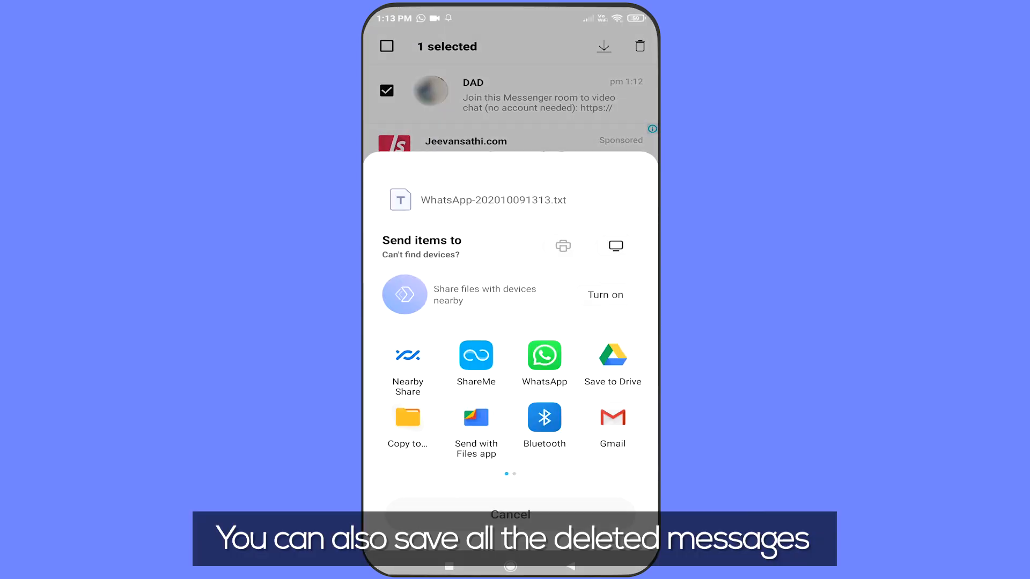
pyautogui.click(611, 357)
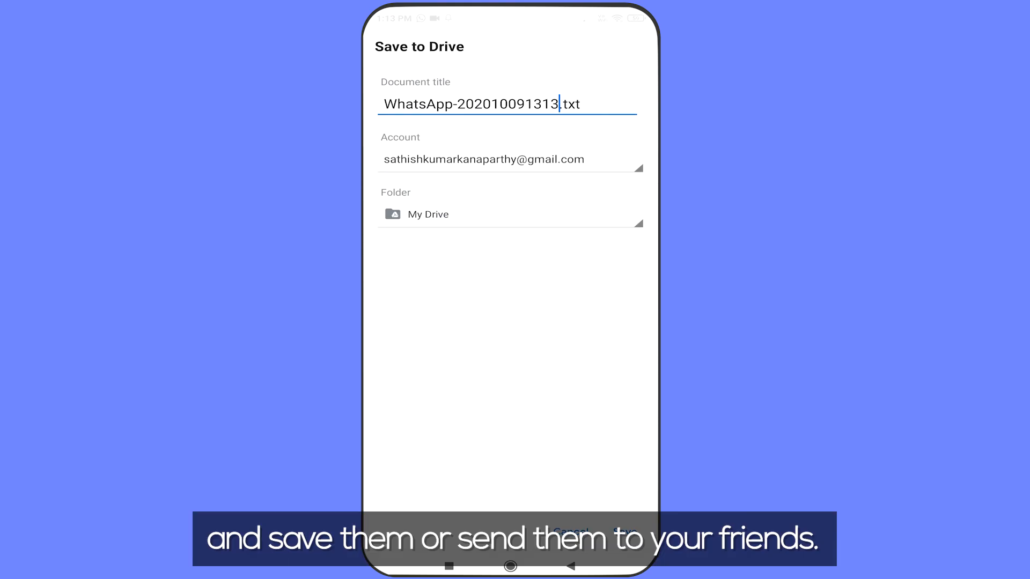
pyautogui.click(625, 531)
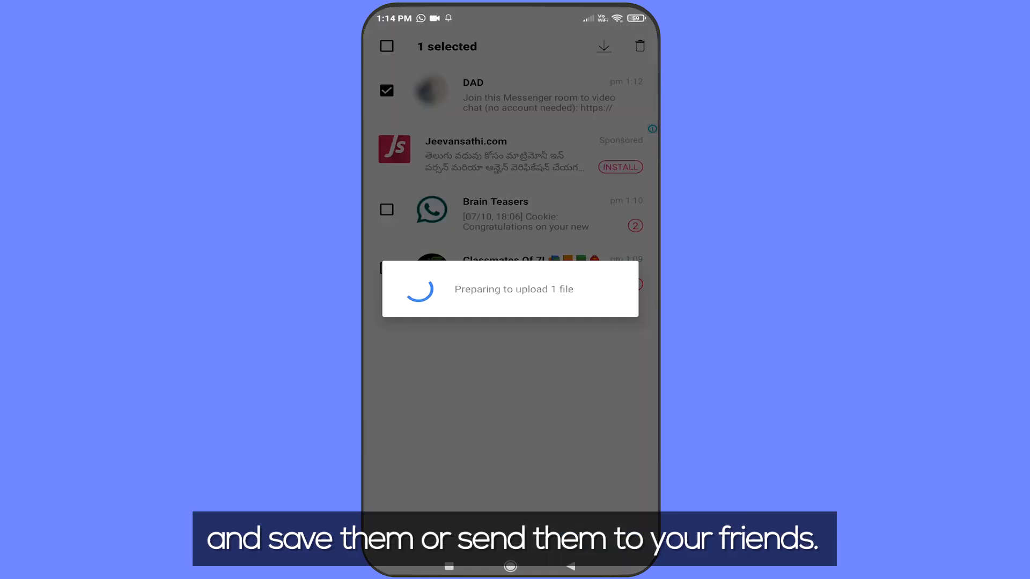